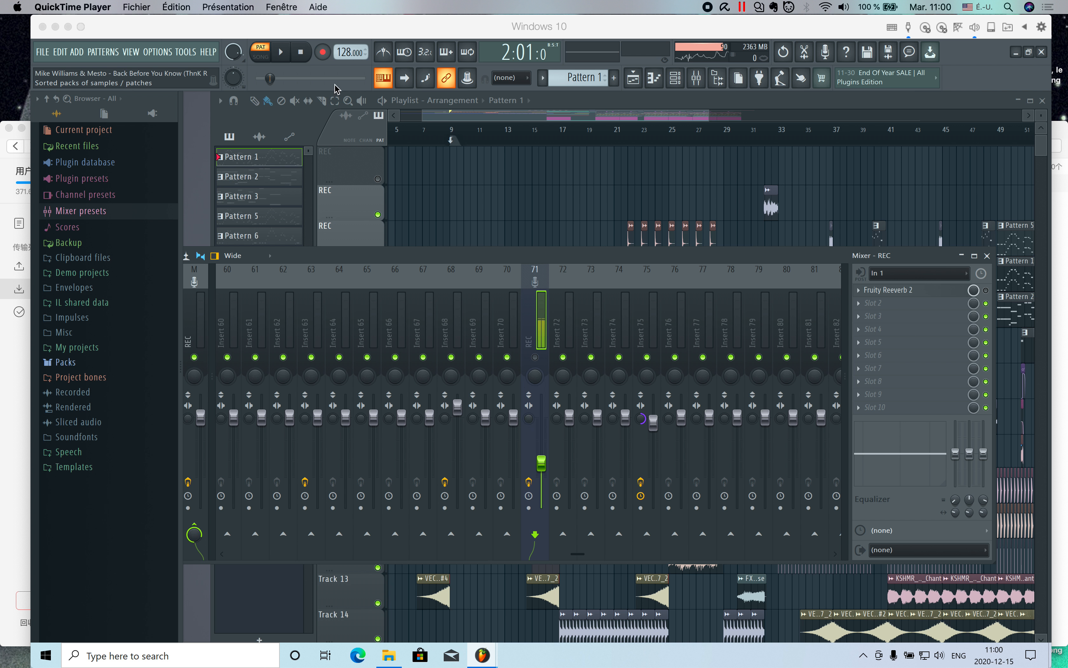
# After glancing through the Tools and Help menus, lower the REC channel's volume fader slightly.
pyautogui.click(185, 52)
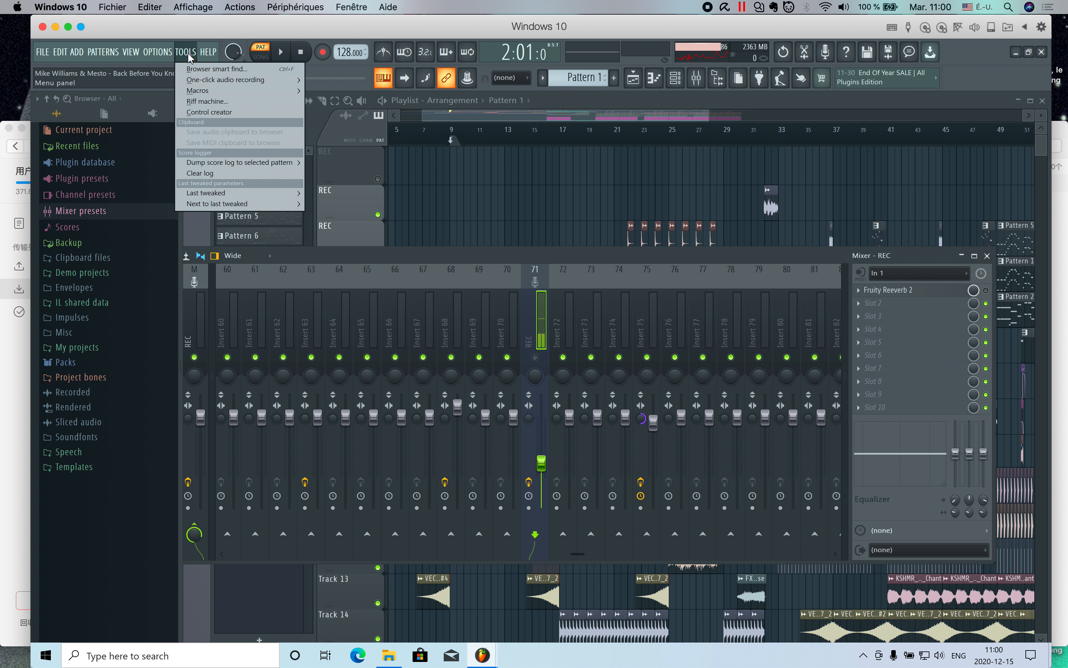
pyautogui.click(208, 52)
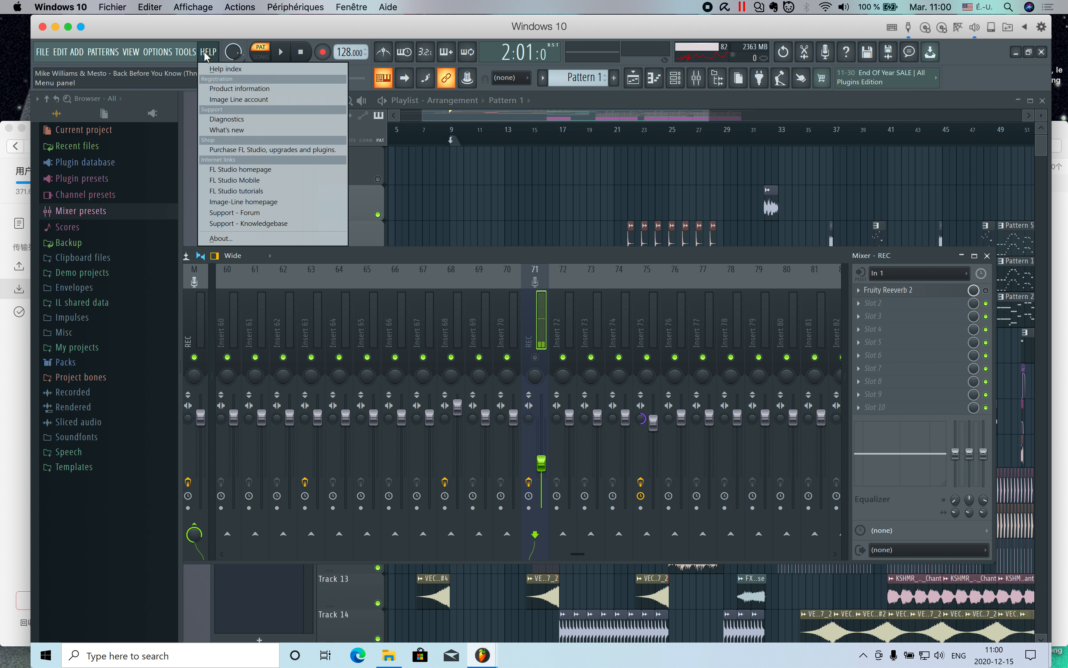
pyautogui.moveTo(327, 96)
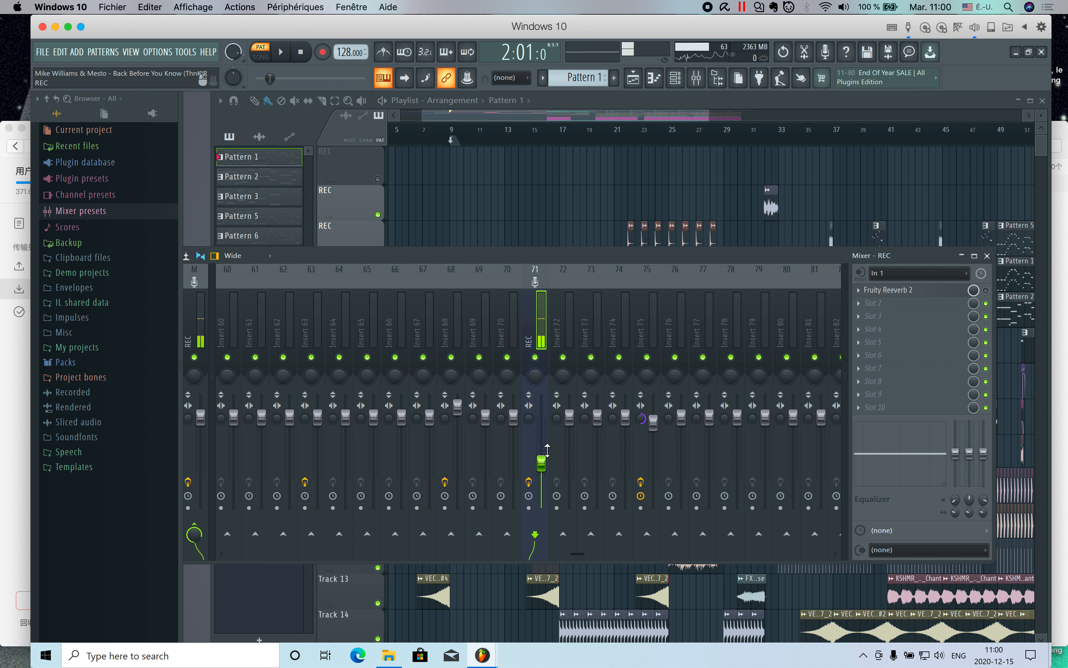
pyautogui.moveTo(541, 467); pyautogui.dragTo(540, 435)
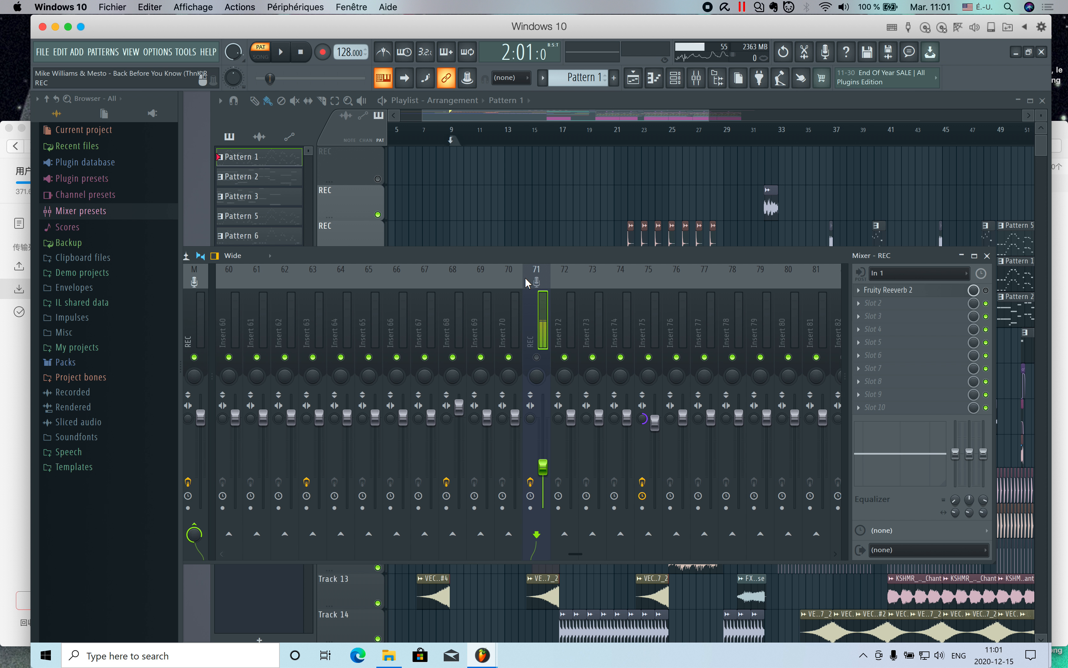
pyautogui.hscroll(-3)
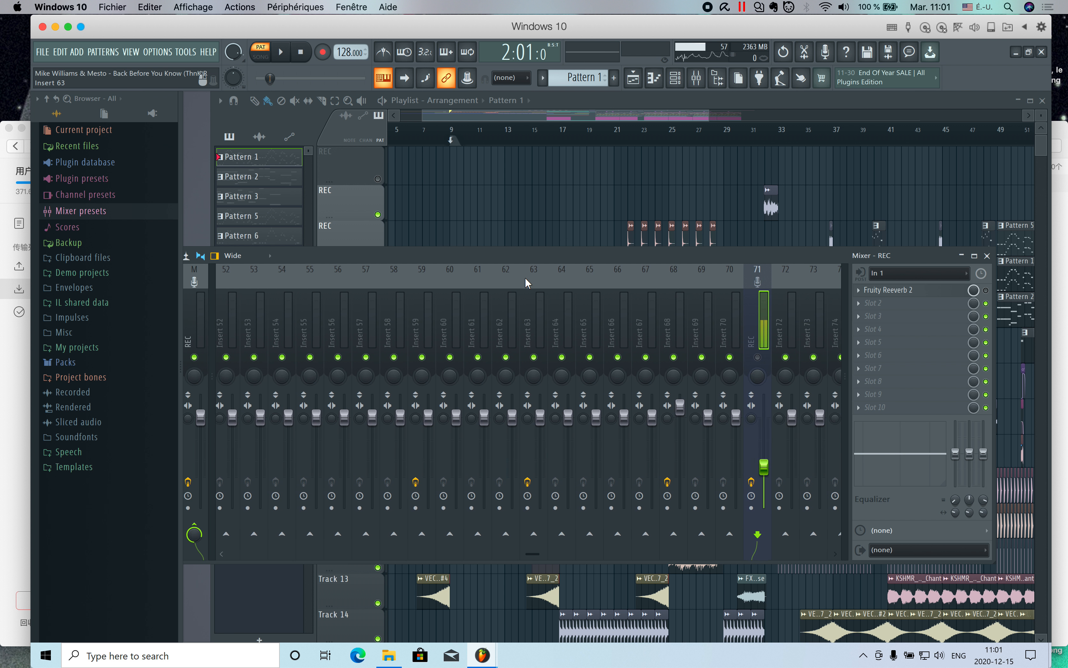